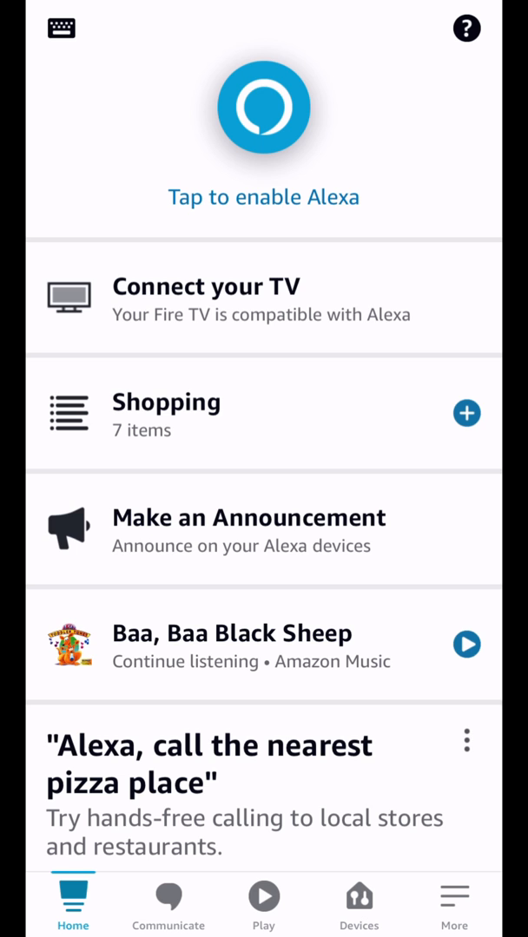
# Step: Go to the Devices page and swipe the top cards to reveal Energy Dashboard
pyautogui.click(357, 903)
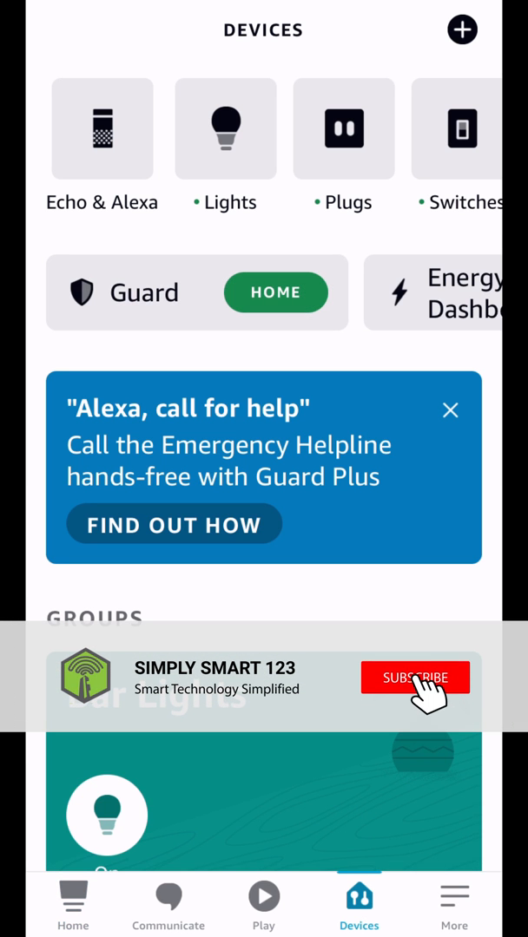
pyautogui.click(415, 677)
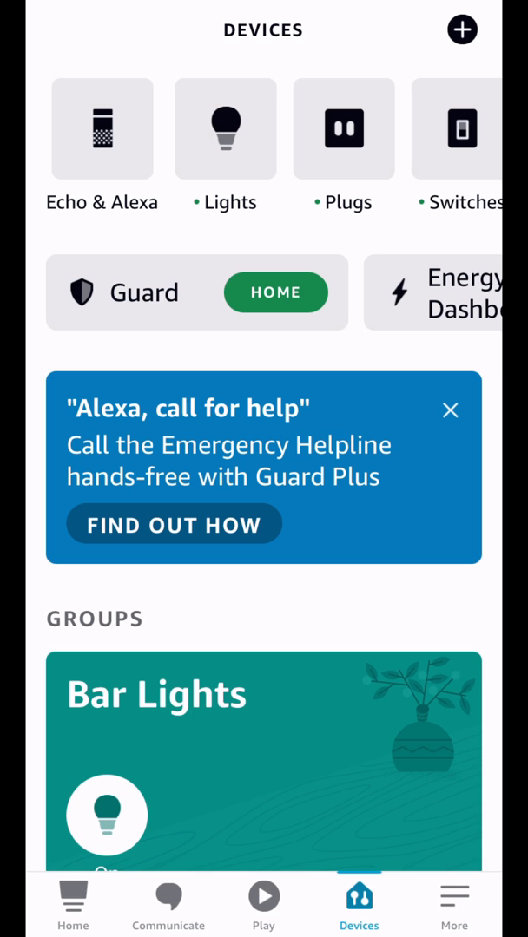
pyautogui.hscroll(-3)
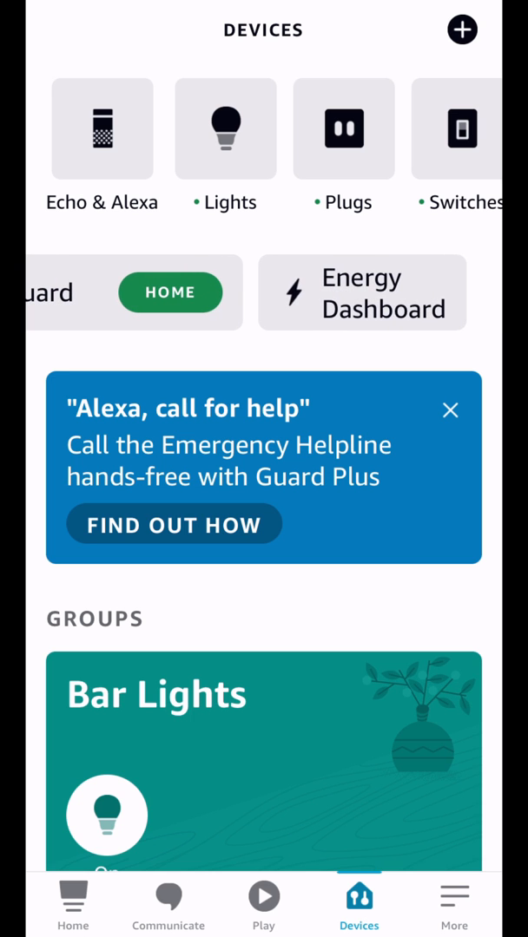
# Step: View the Energy Dashboard by week and month, then by average daily time on
pyautogui.click(361, 291)
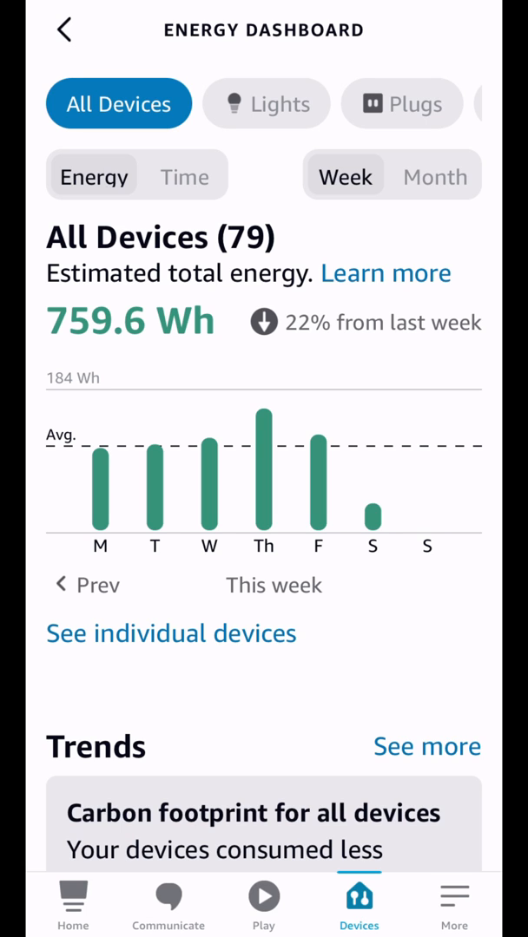
pyautogui.click(434, 175)
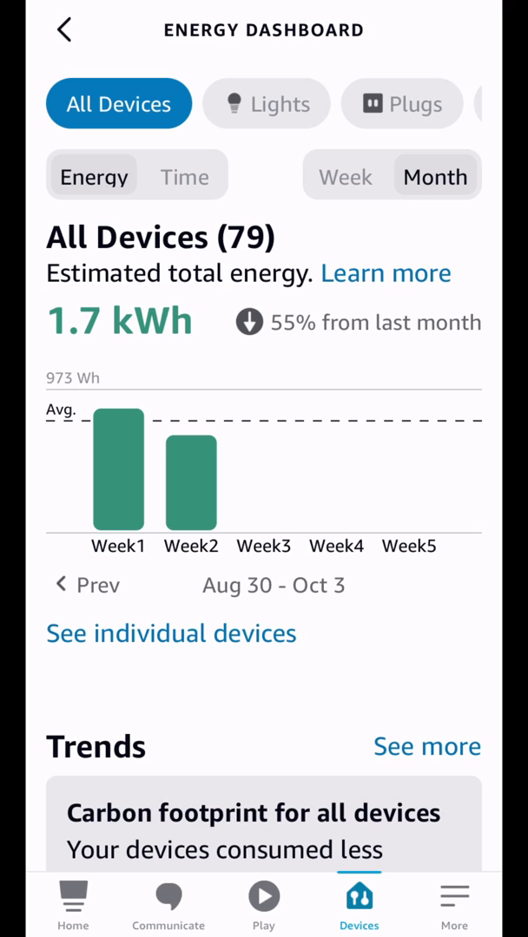
pyautogui.click(344, 175)
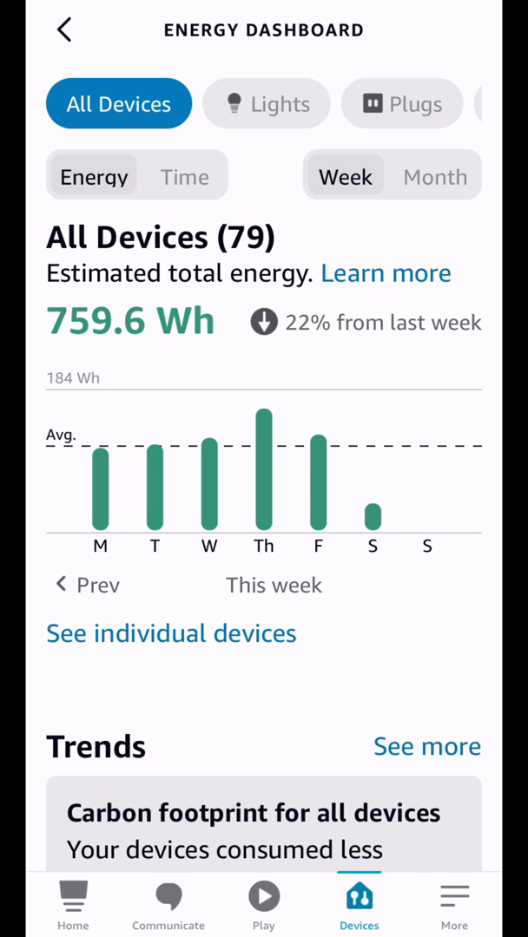
pyautogui.click(434, 177)
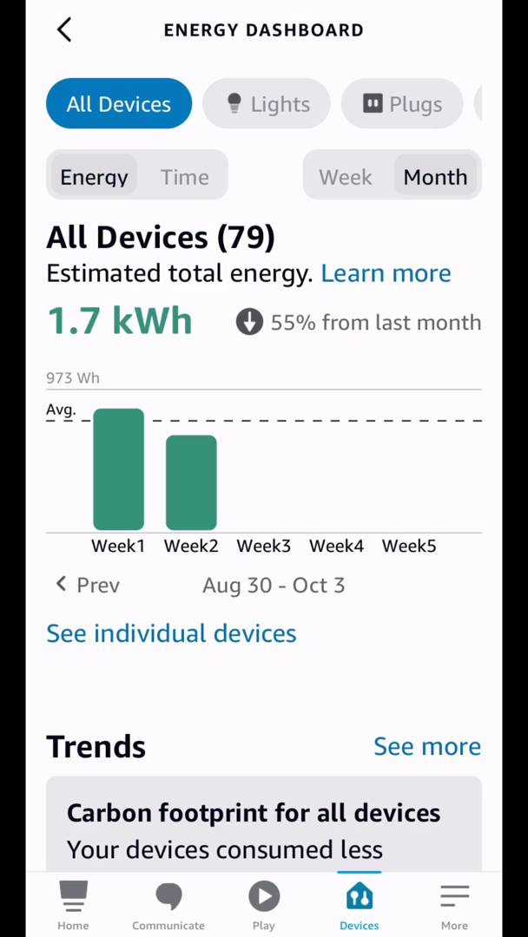
pyautogui.click(184, 176)
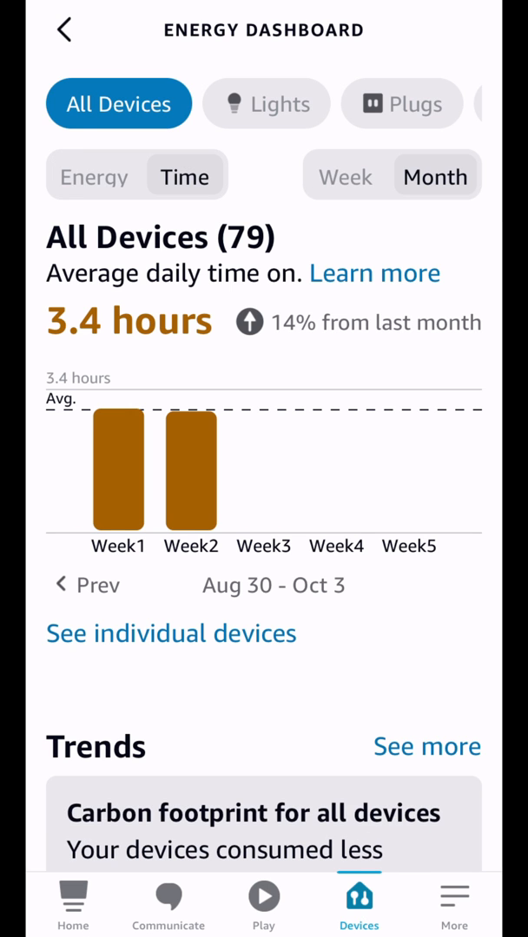
# Step: Filter the dashboard to Plugs then Switches, compare energy and time-on, and list reporting devices
pyautogui.click(265, 104)
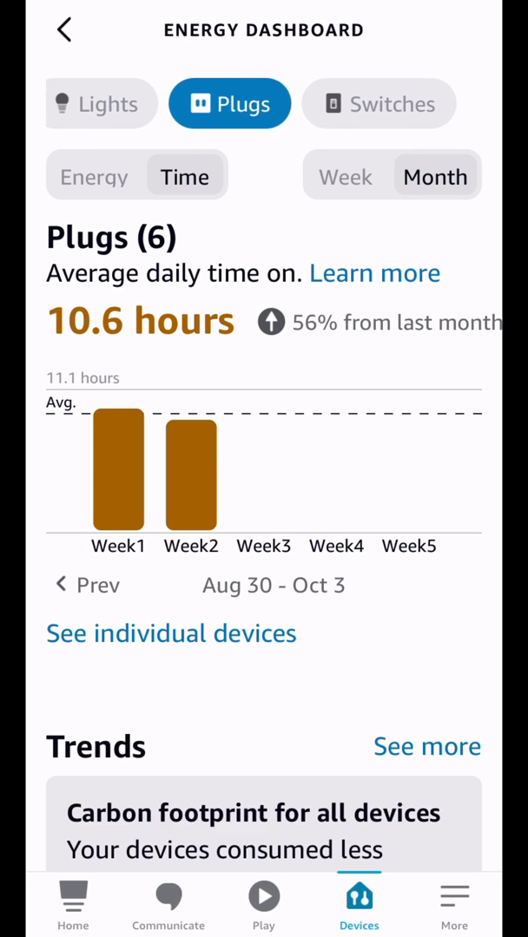
pyautogui.click(392, 104)
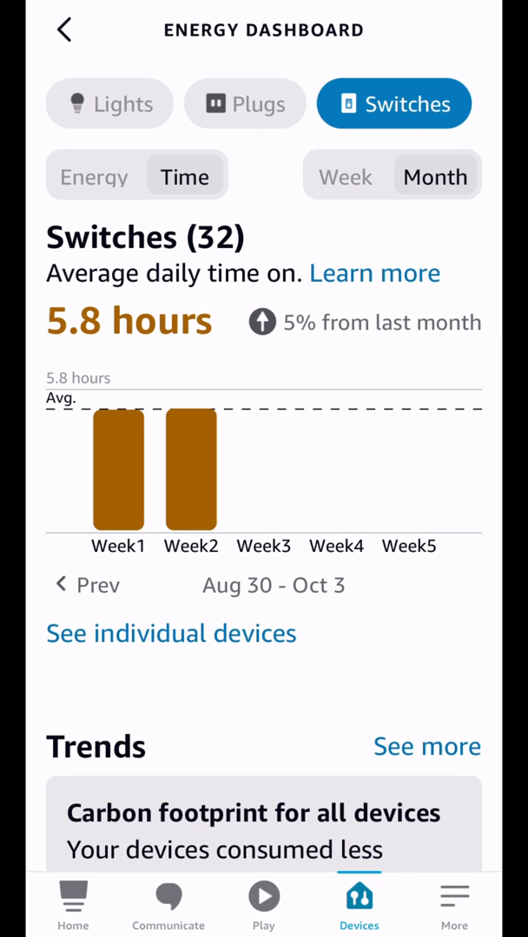
pyautogui.click(94, 177)
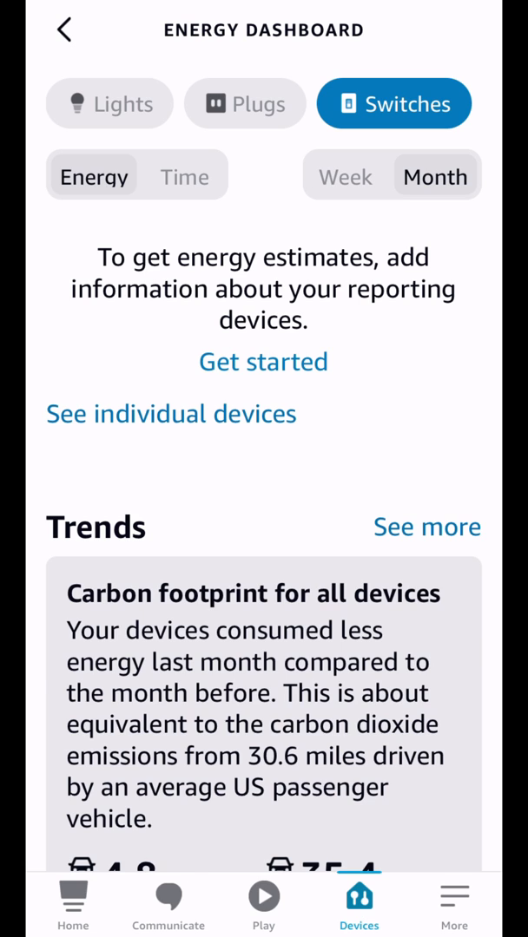
pyautogui.click(184, 176)
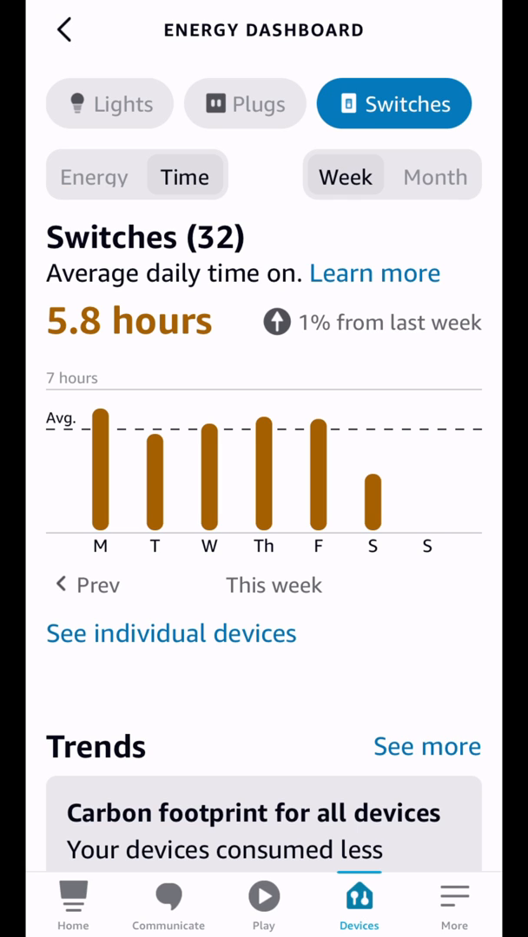
pyautogui.click(170, 633)
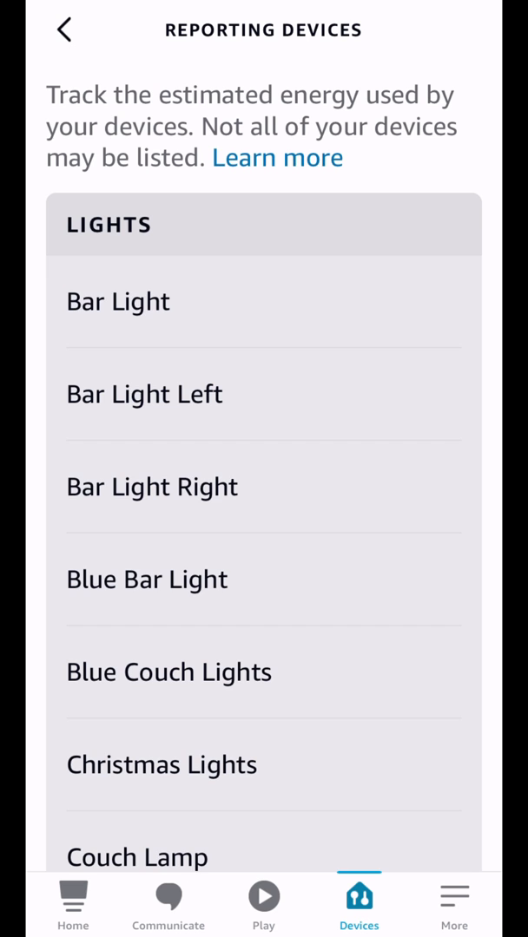
# Step: Review Bar Light's monthly energy, cost trends and time-on, then return to the dashboard
pyautogui.click(118, 302)
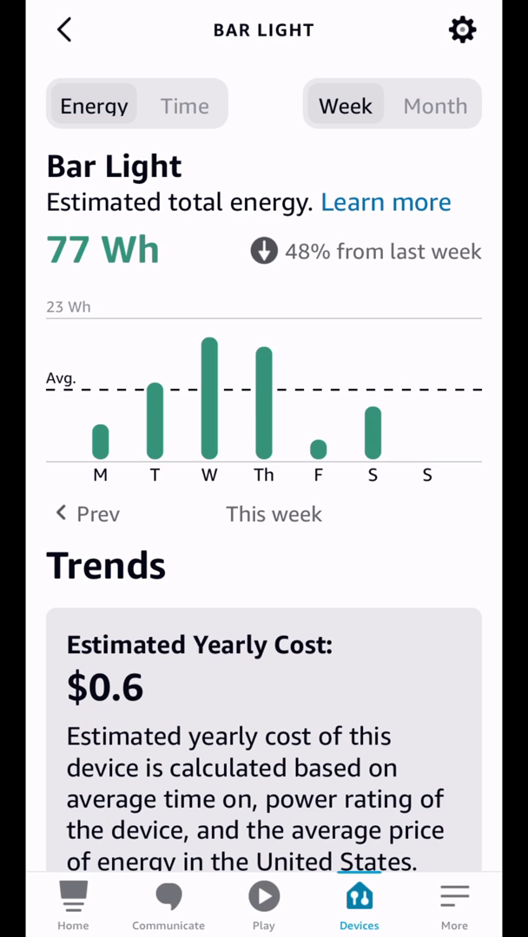
pyautogui.click(433, 104)
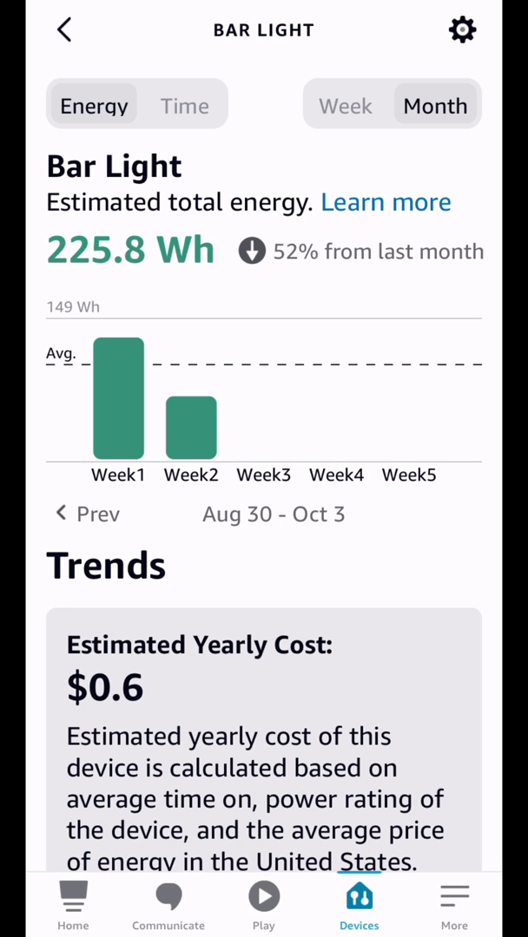
pyautogui.scroll(-3)
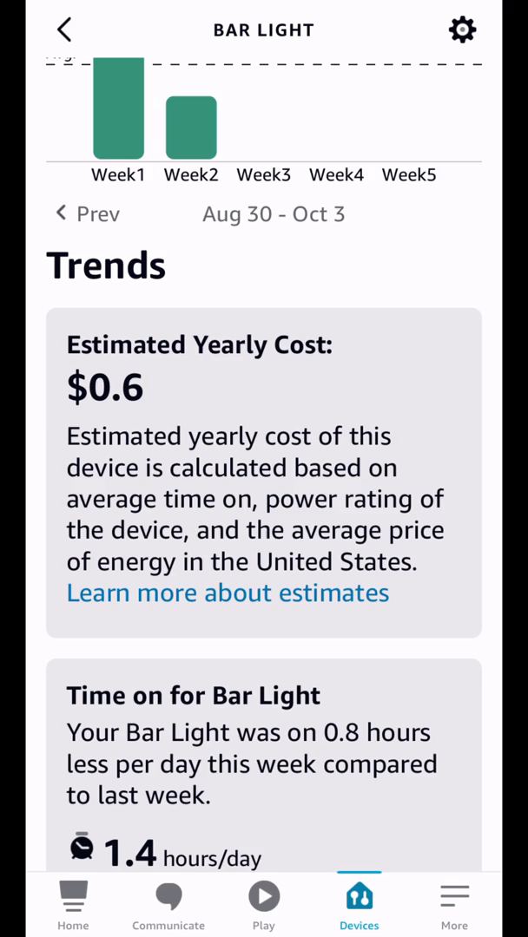
pyautogui.scroll(-3)
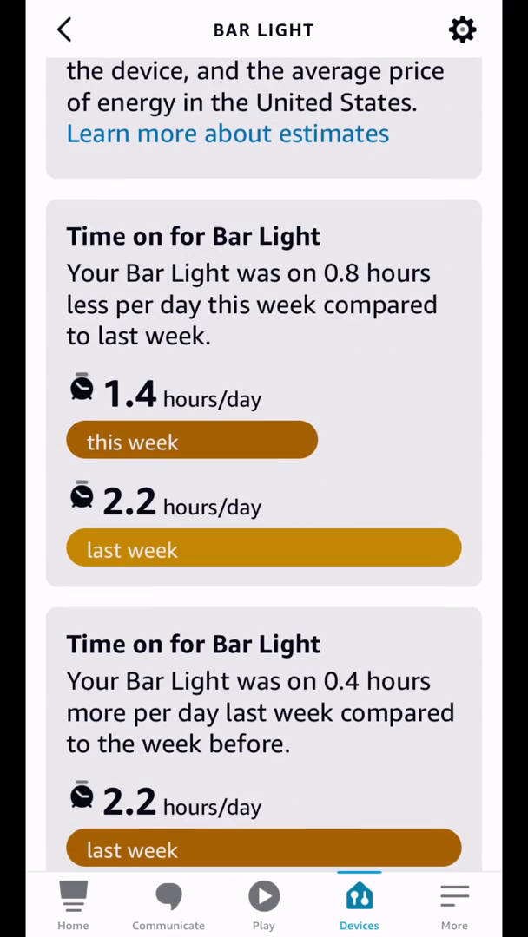
pyautogui.scroll(-3)
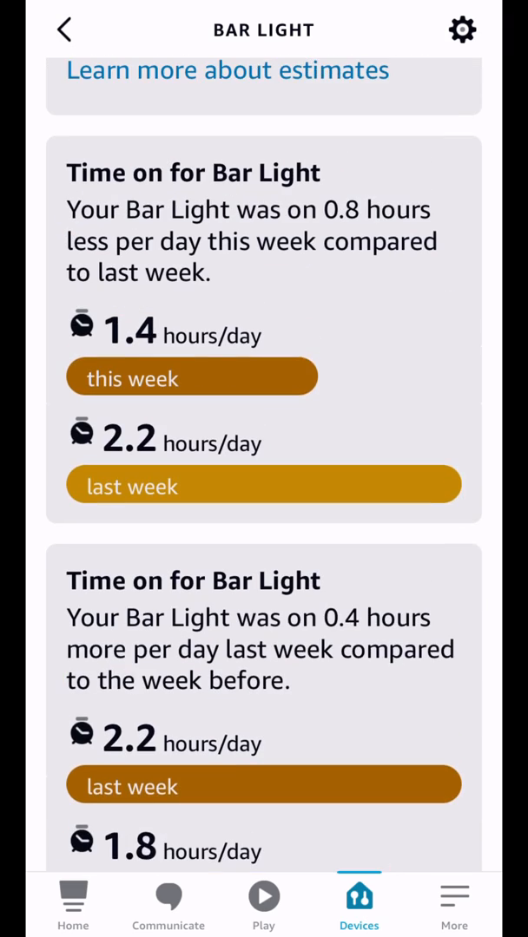
pyautogui.scroll(-3)
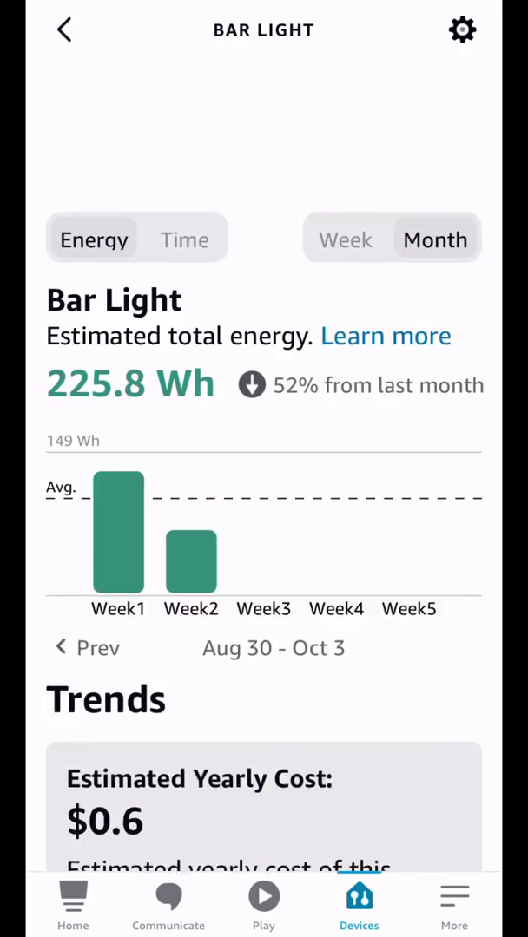
pyautogui.scroll(-3)
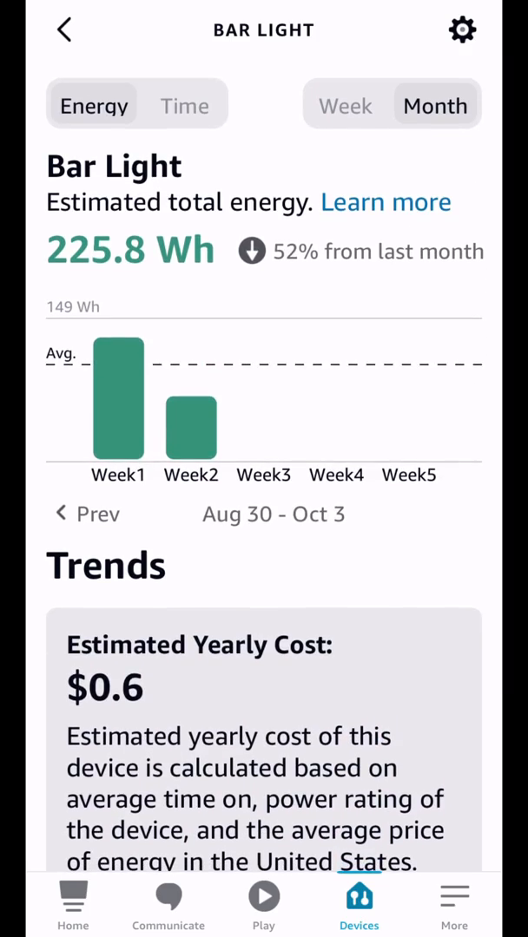
pyautogui.click(184, 104)
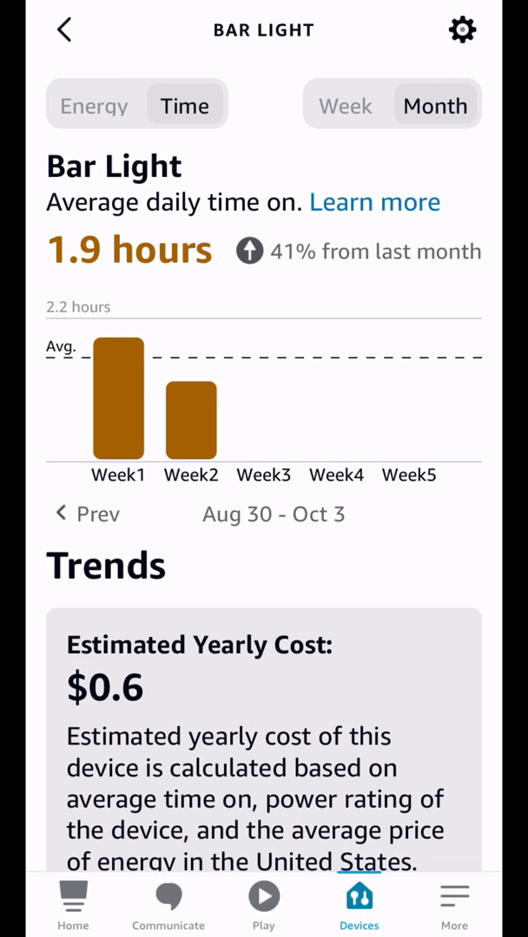
pyautogui.click(343, 104)
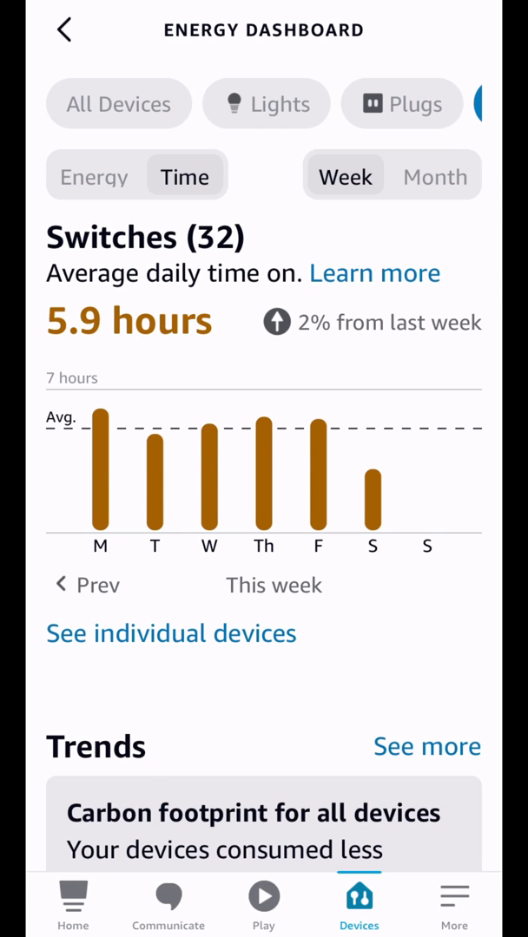
# Step: Return to Devices and browse the Echo & Alexa device list
pyautogui.click(63, 28)
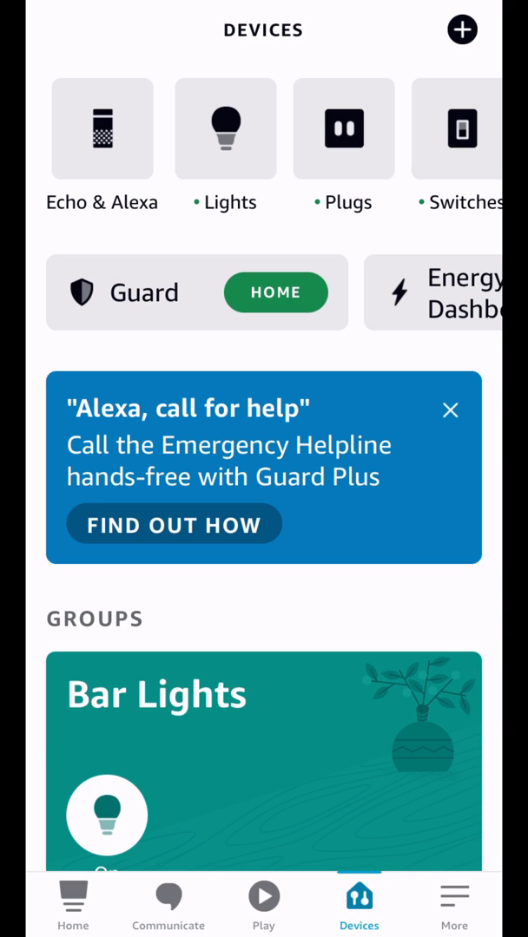
pyautogui.click(101, 129)
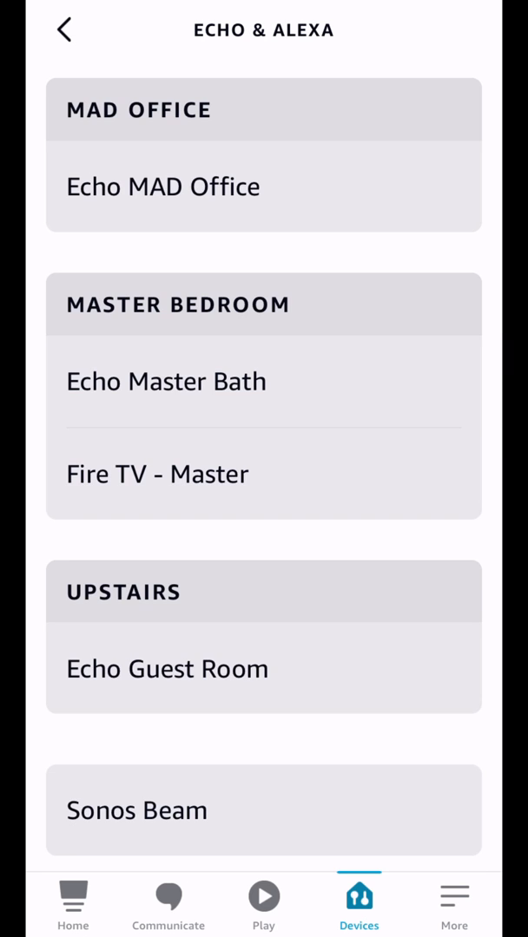
pyautogui.scroll(-3)
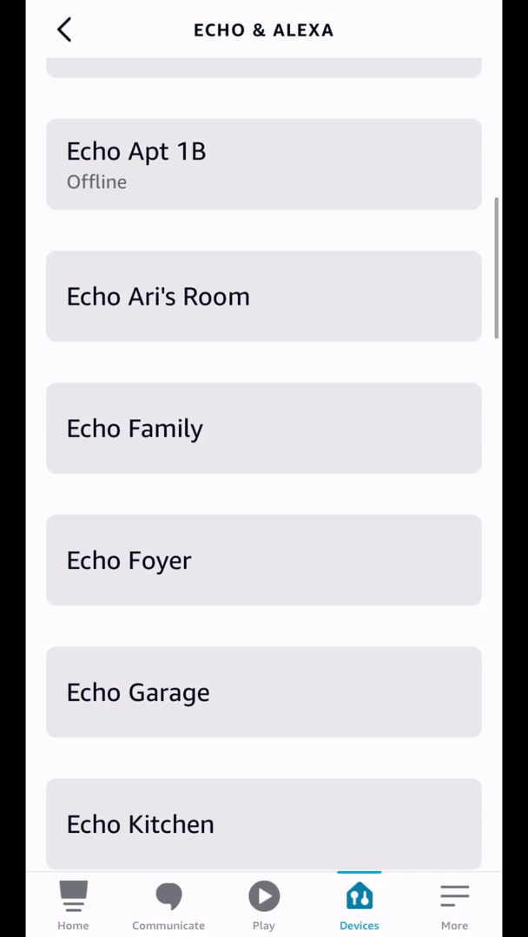
pyautogui.scroll(-3)
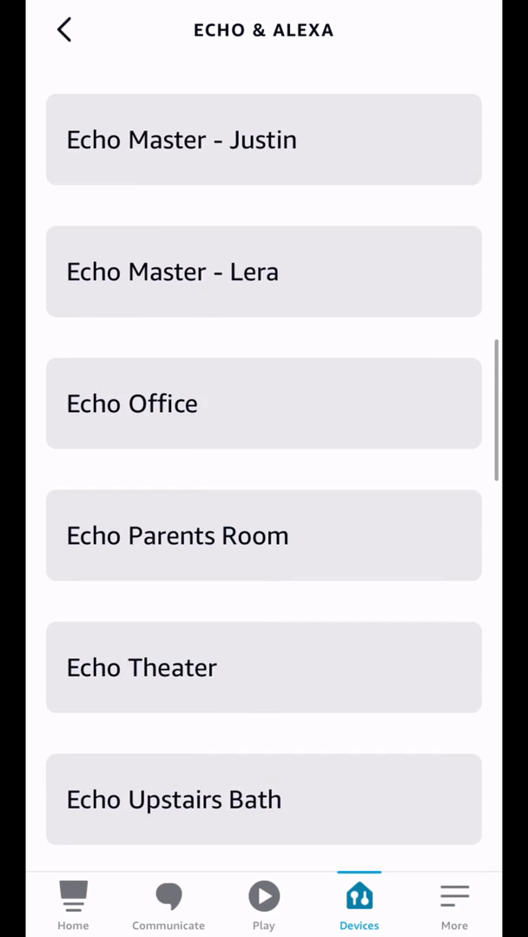
# Step: In Echo Office's settings, switch the wake word to Ziggy and confirm the update warning
pyautogui.click(264, 403)
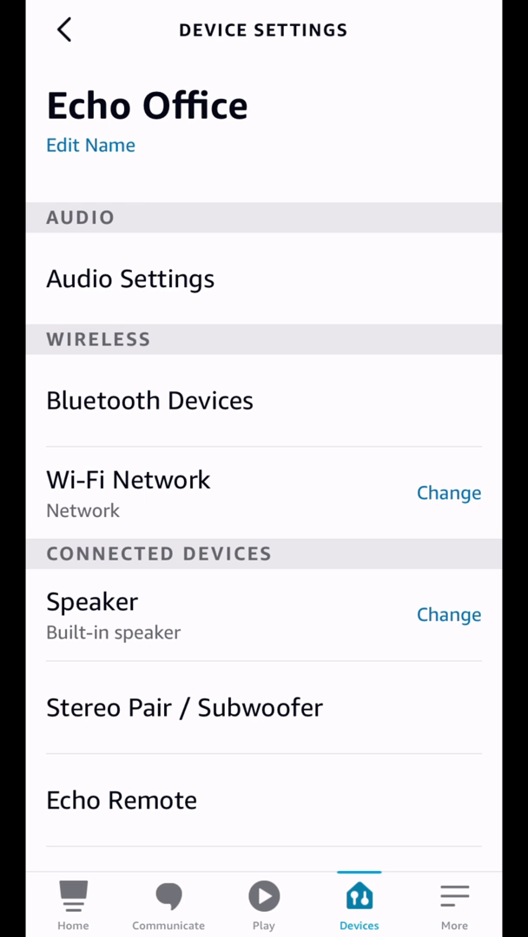
pyautogui.scroll(-3)
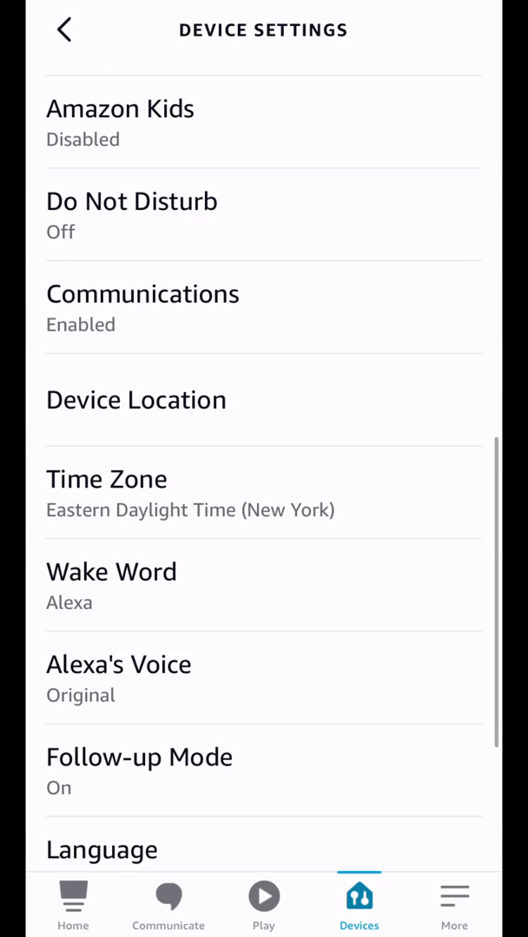
pyautogui.scroll(-3)
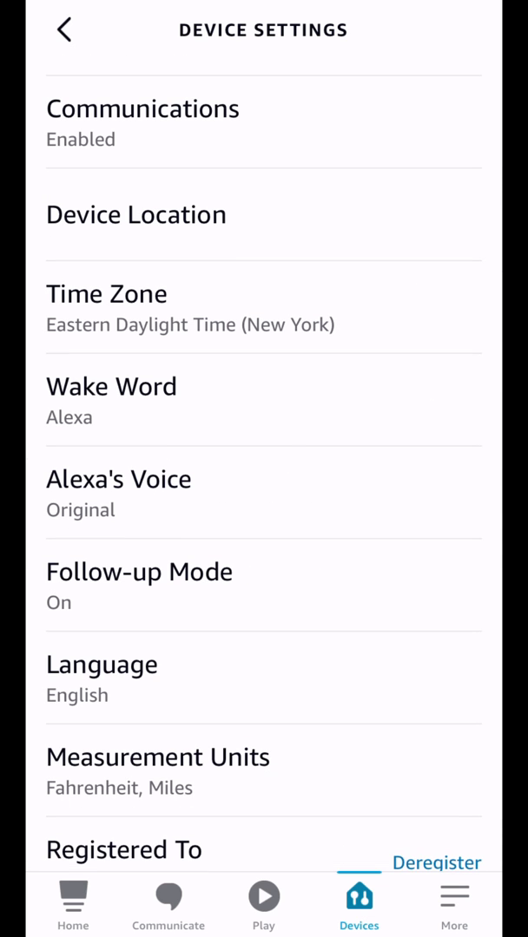
pyautogui.click(111, 385)
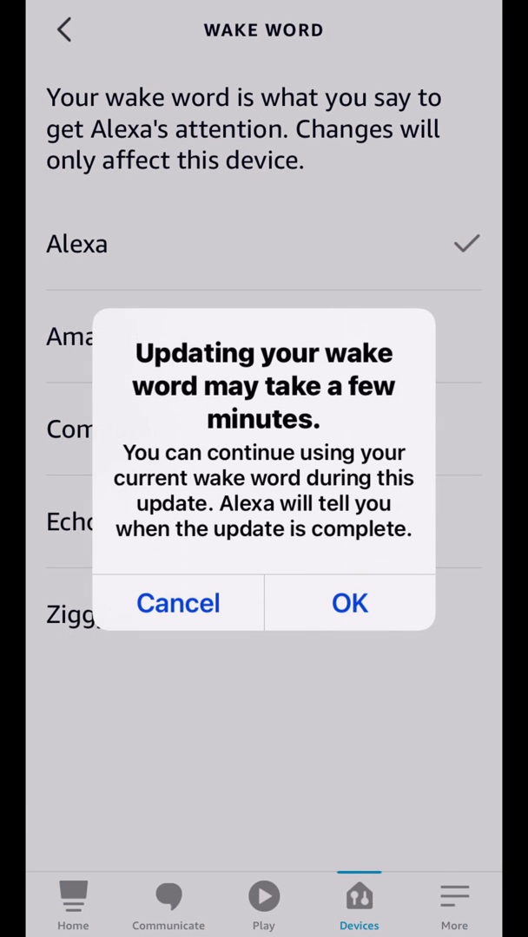
pyautogui.click(348, 602)
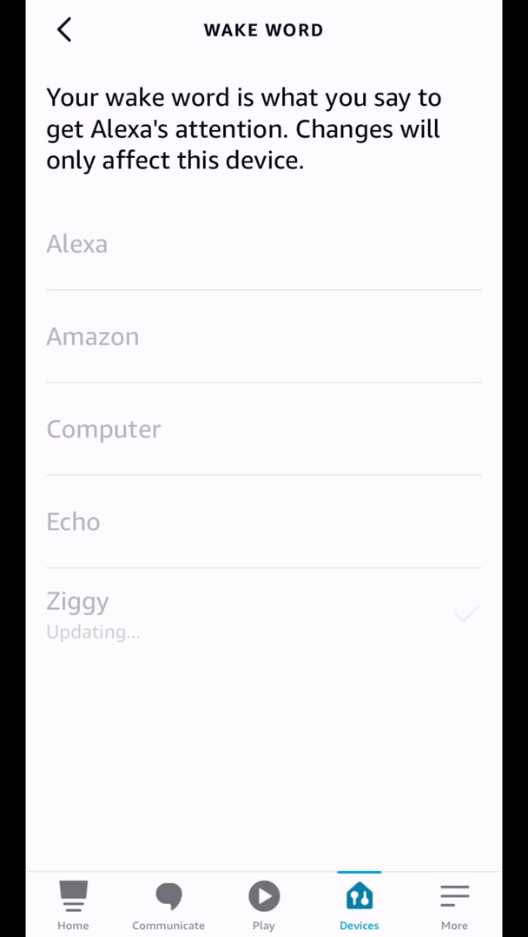
pyautogui.click(62, 27)
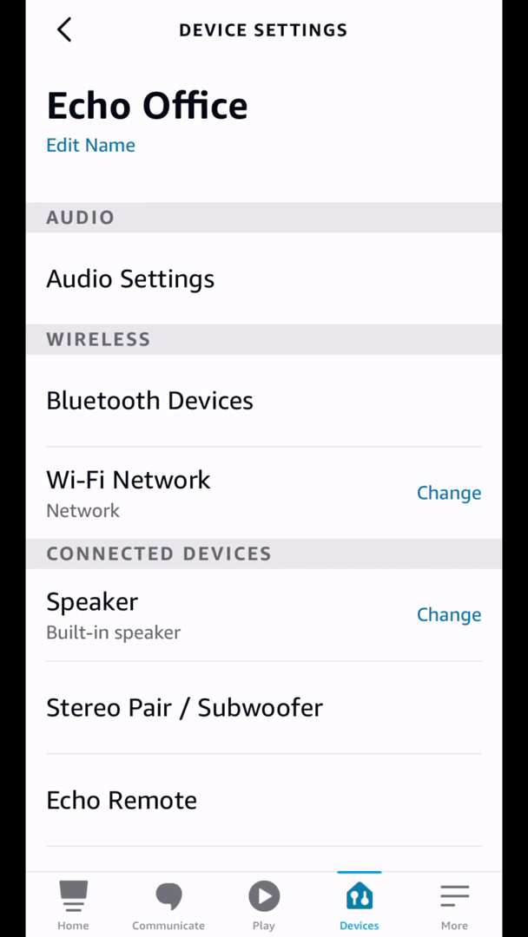
# Step: Set Alexa's Voice on Echo Office from Original to New
pyautogui.scroll(-3)
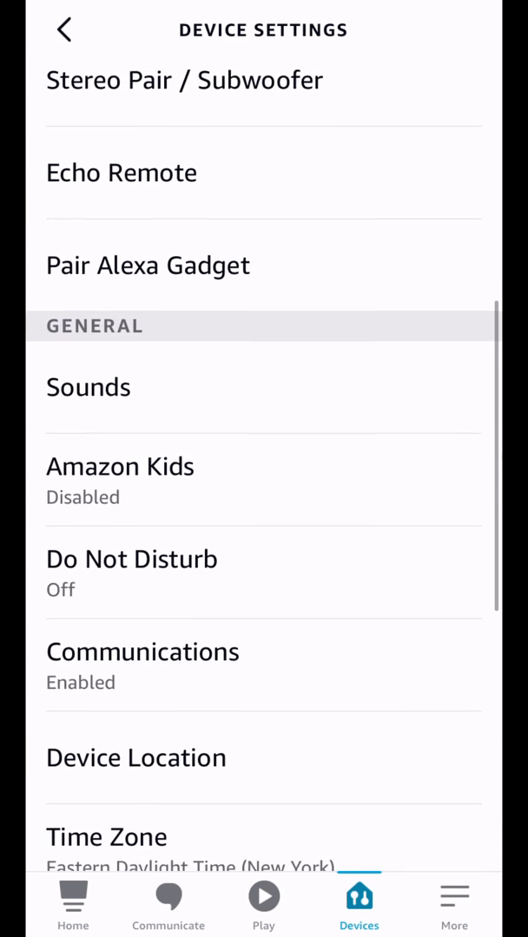
pyautogui.scroll(-3)
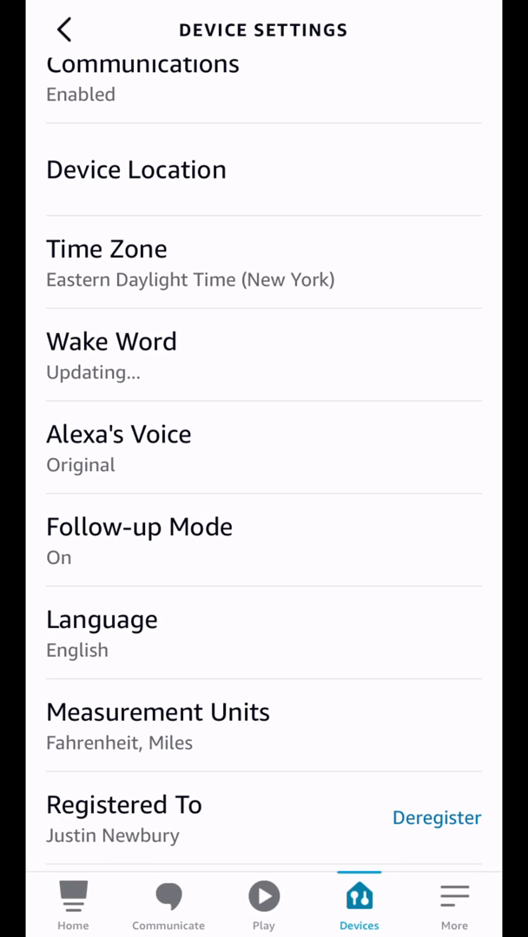
pyautogui.click(118, 434)
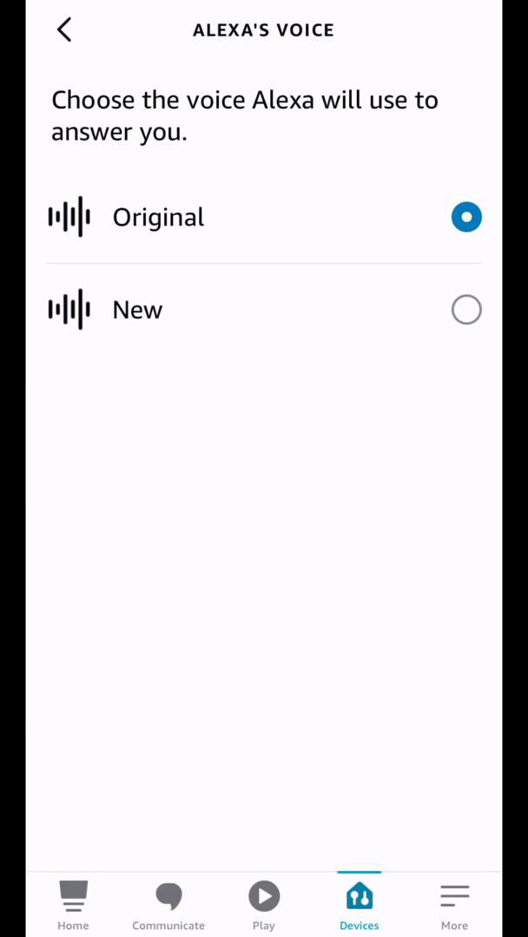
pyautogui.click(465, 309)
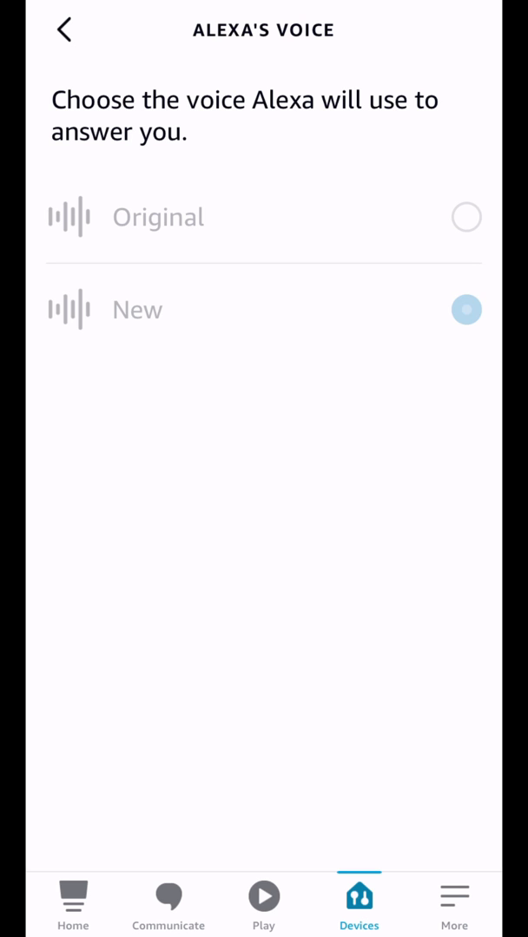
pyautogui.click(62, 29)
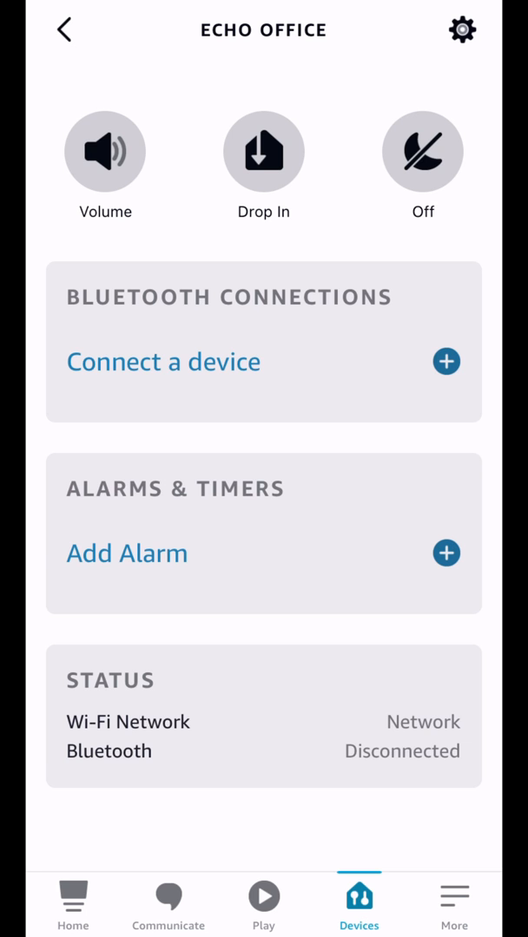
# Step: From More > Routines, start a new routine and bring up its trigger choices
pyautogui.click(63, 30)
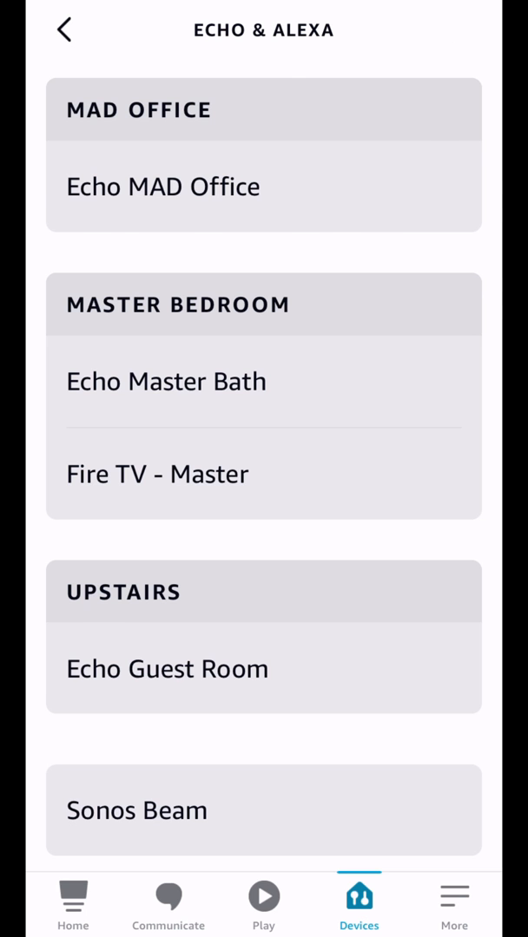
pyautogui.click(63, 27)
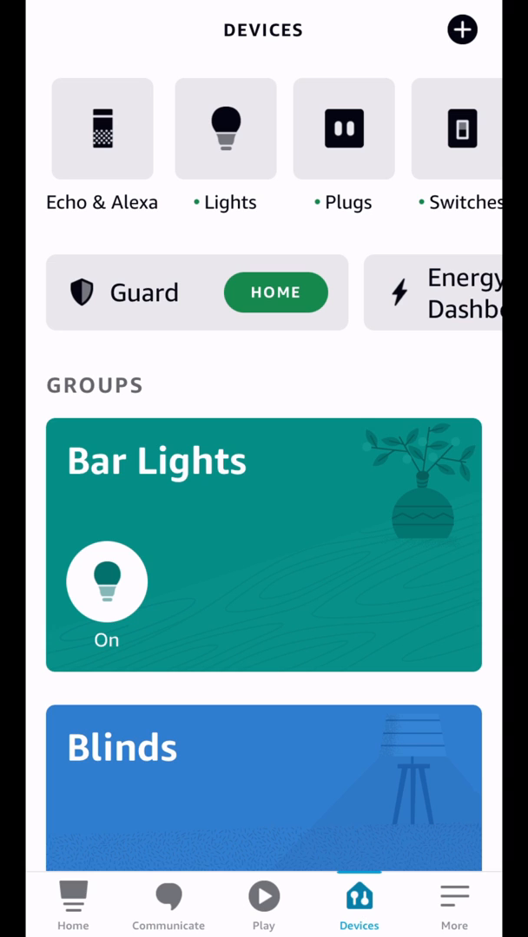
pyautogui.click(455, 902)
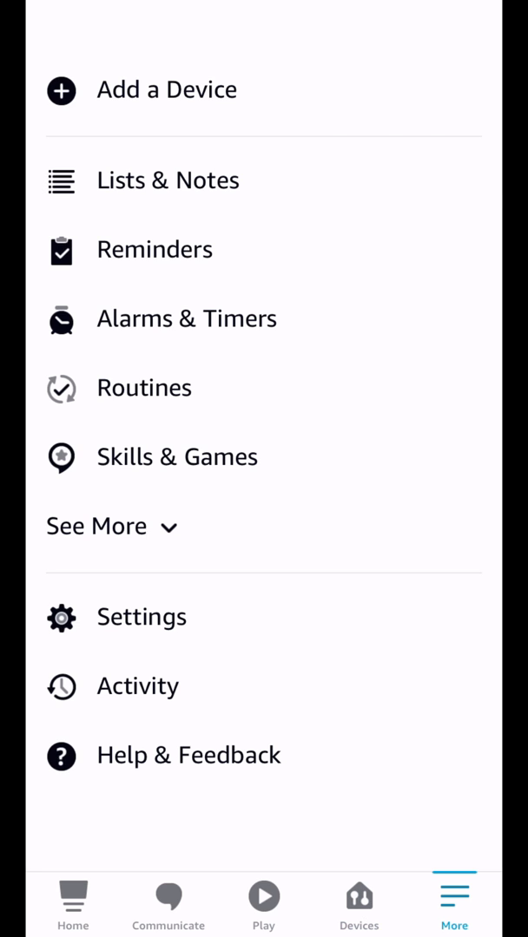
pyautogui.click(144, 387)
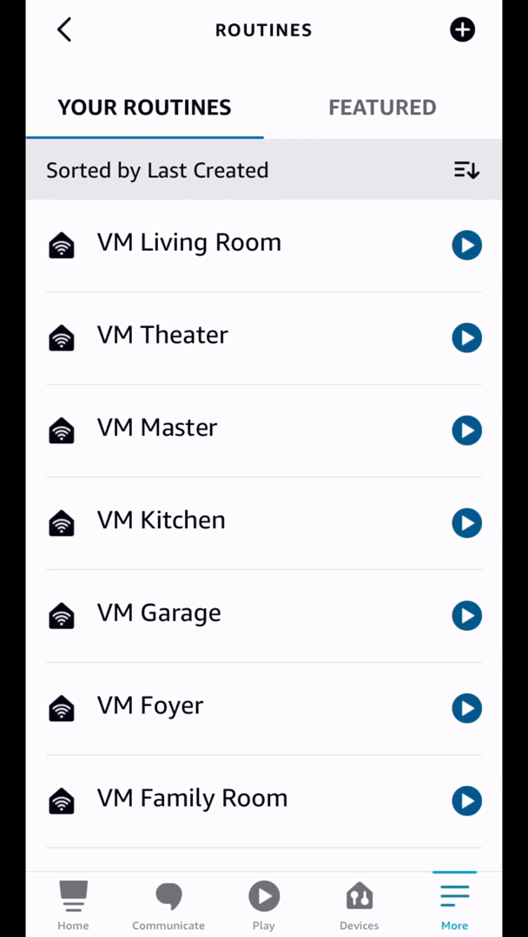
pyautogui.click(462, 28)
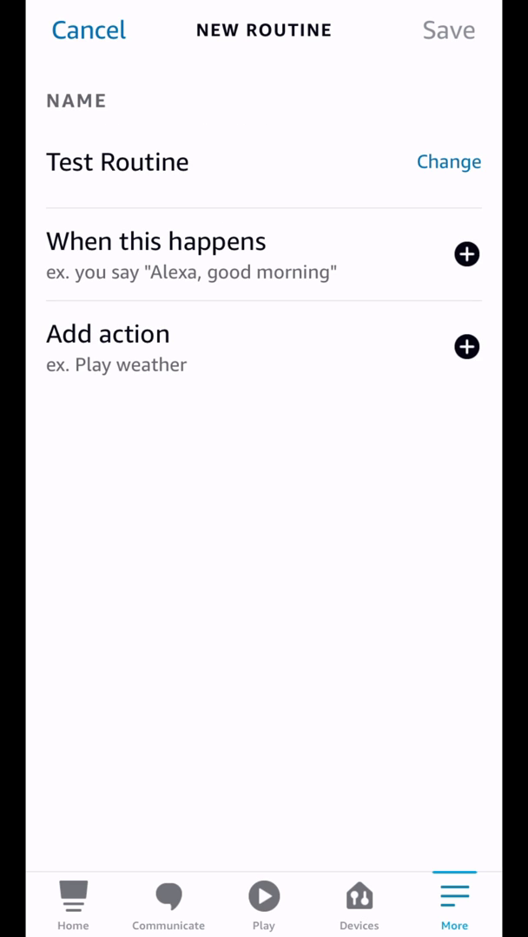
pyautogui.click(465, 253)
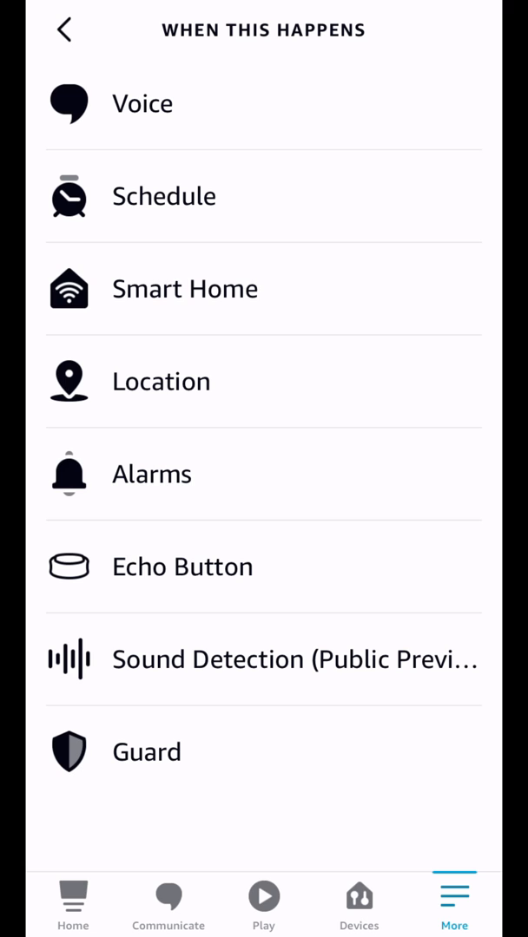
# Step: Add voice trigger phrases Please Run Test, Talk to Me and I like dogs
pyautogui.click(142, 102)
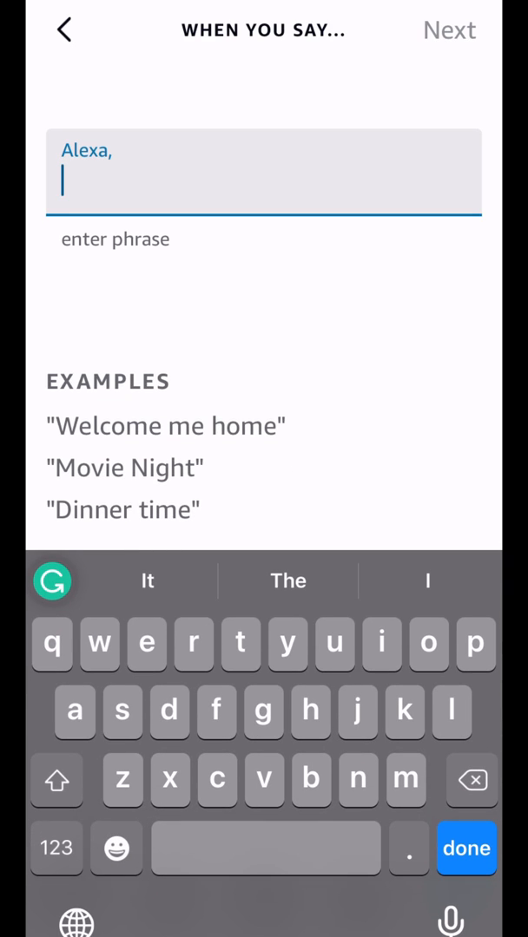
pyautogui.write('Please Run Test')
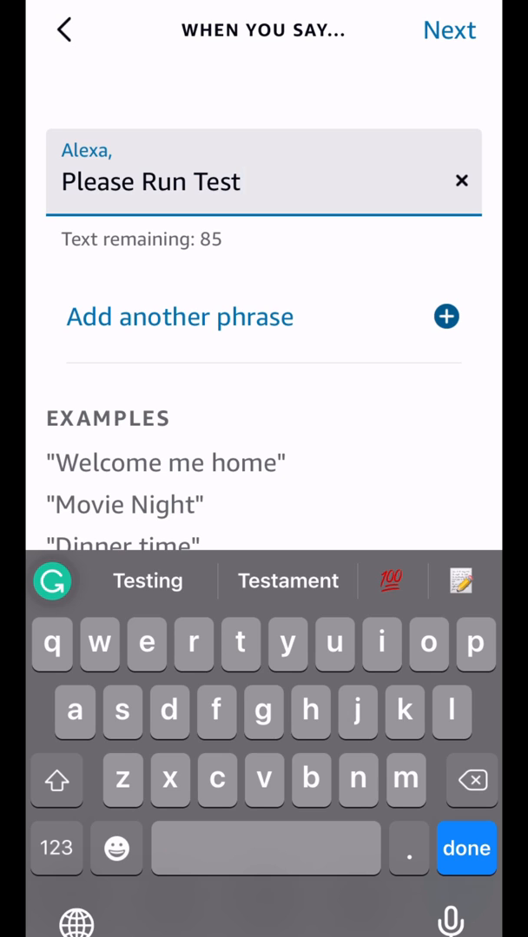
pyautogui.click(243, 183)
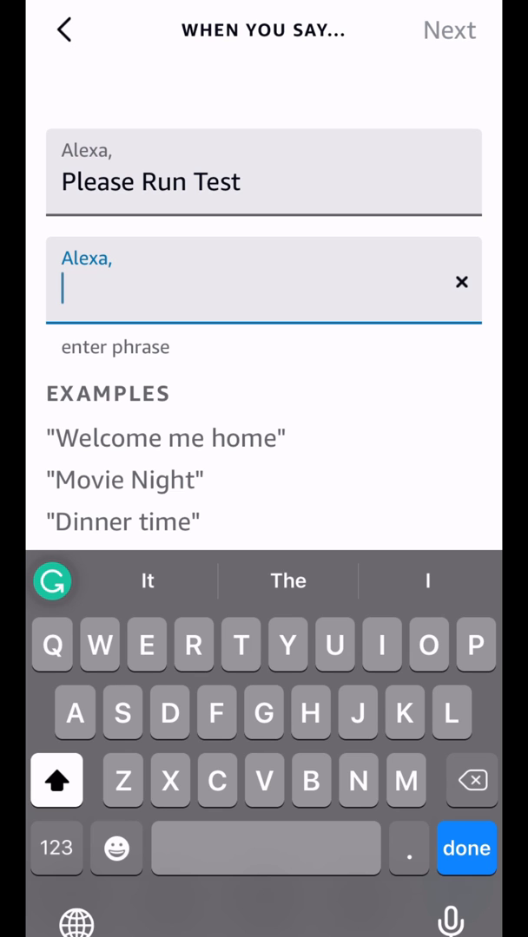
pyautogui.write('Talk to Me')
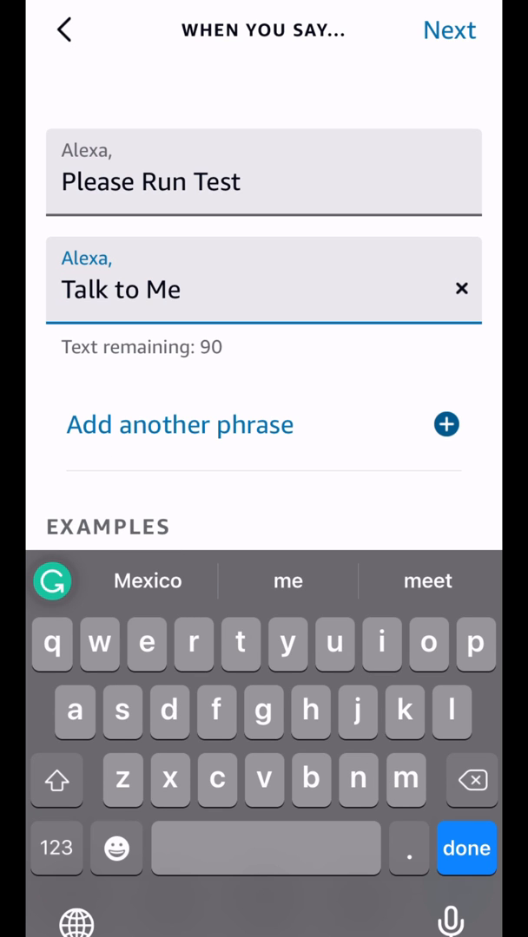
pyautogui.write('I like dogs')
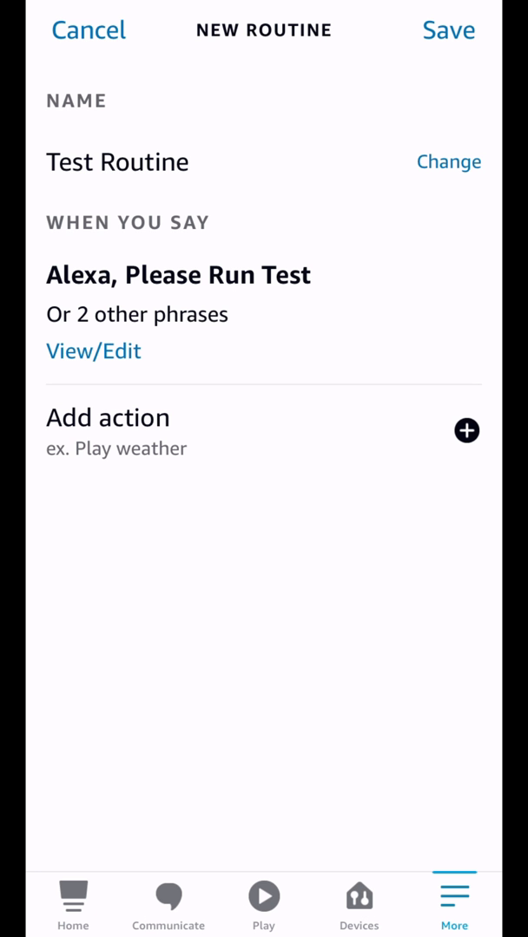
# Step: Add an Alexa Says customized action with the multiple-voice-triggers test message
pyautogui.click(108, 430)
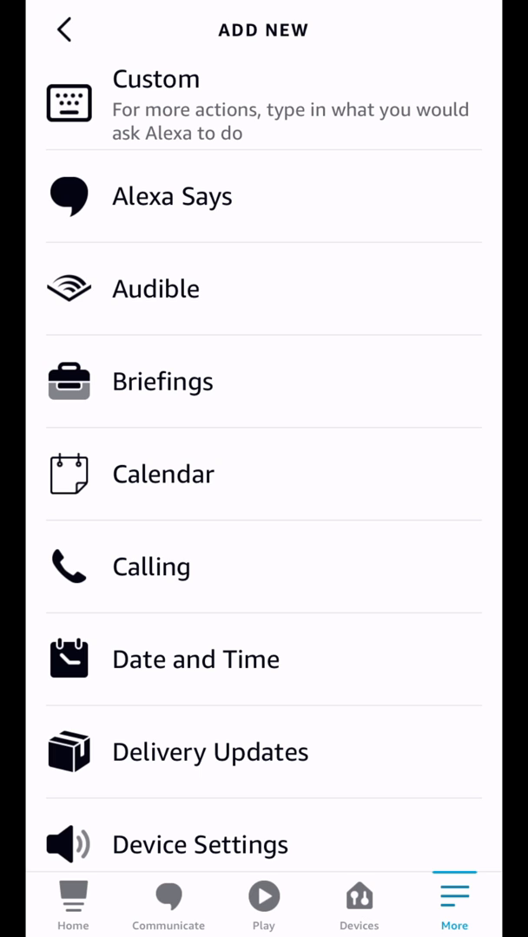
pyautogui.click(171, 195)
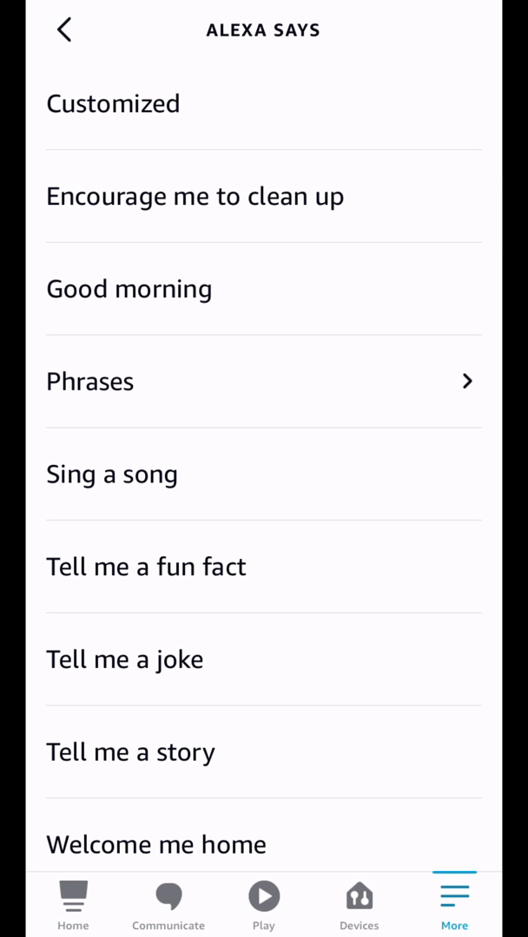
pyautogui.click(112, 104)
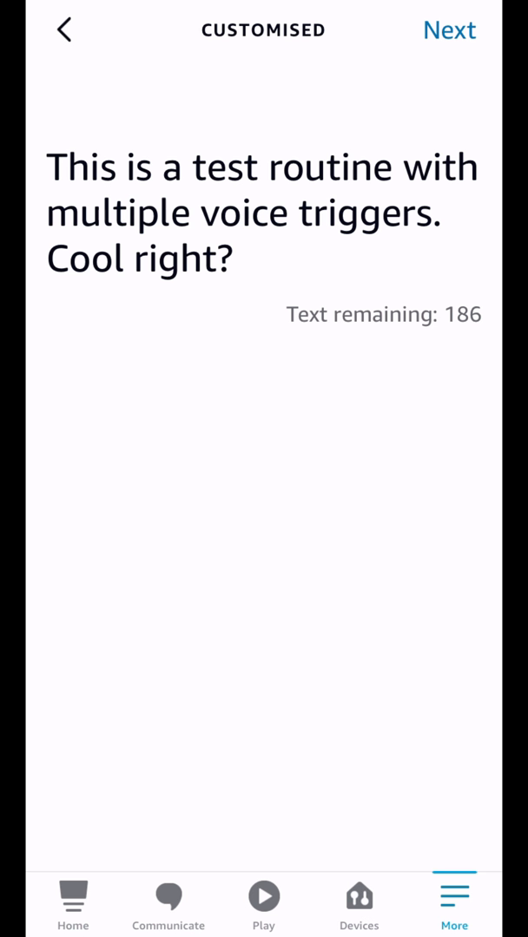
pyautogui.click(449, 30)
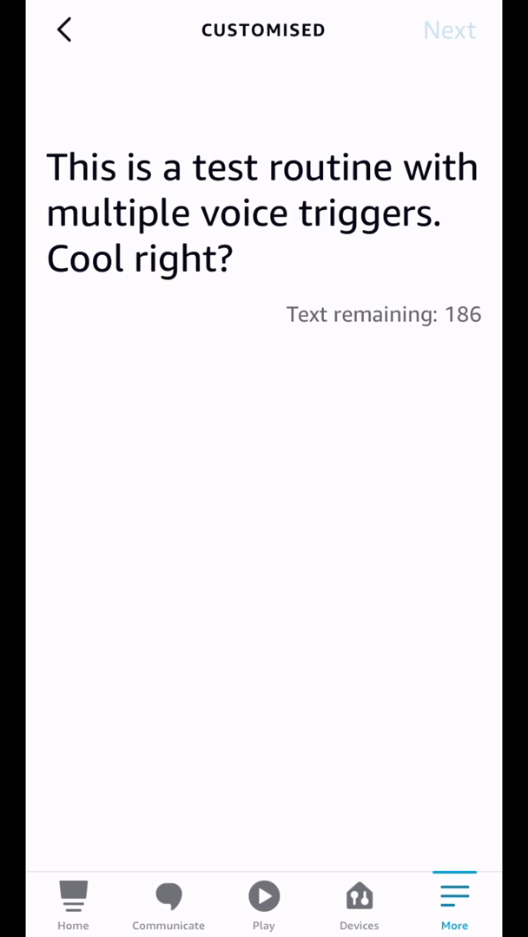
pyautogui.click(63, 30)
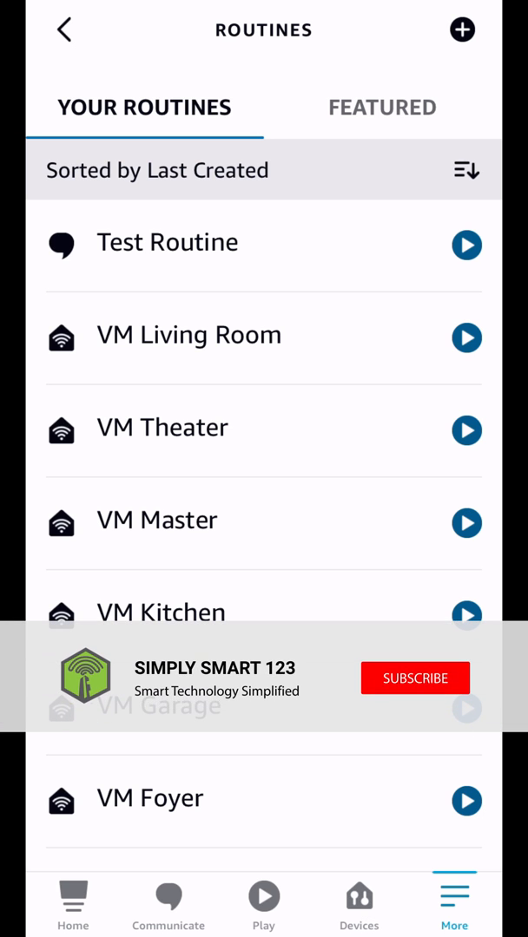
# Step: Save Test Routine so it tops the Routines list
pyautogui.click(414, 677)
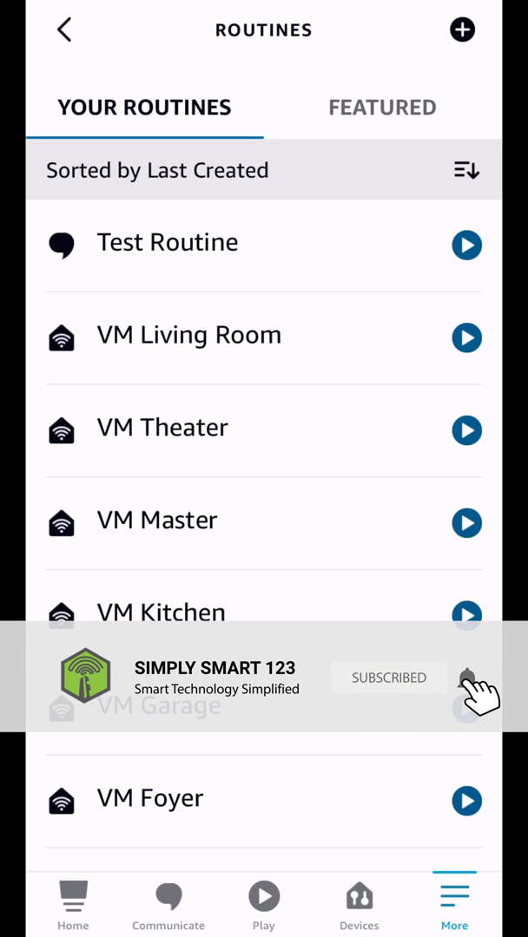